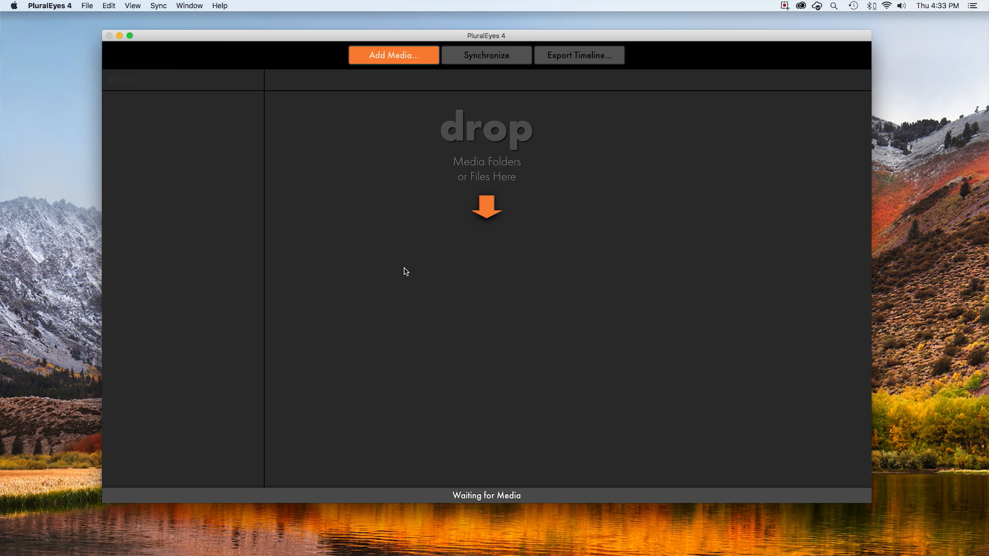
{"action": "mouse_move", "coordinate": [407, 85]}
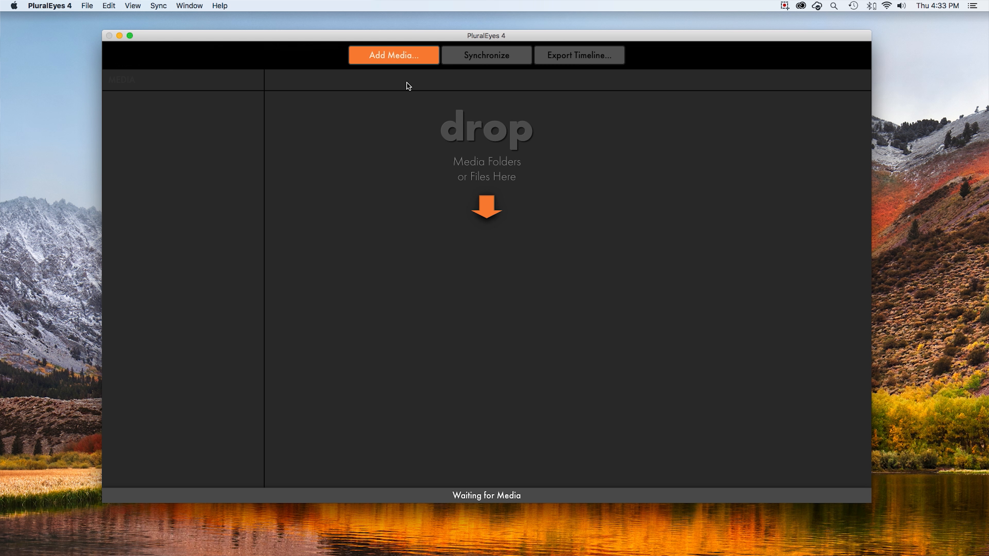
Add P1060225.MP4 as the first camera and the five P1160 clips as a second camera.
{"action": "left_click", "coordinate": [393, 55]}
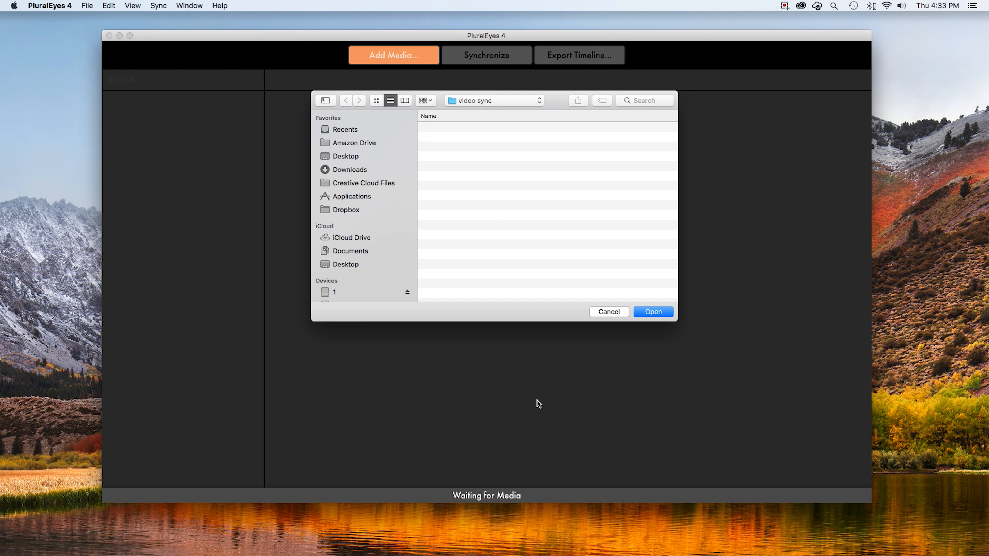
{"action": "left_click", "coordinate": [464, 246]}
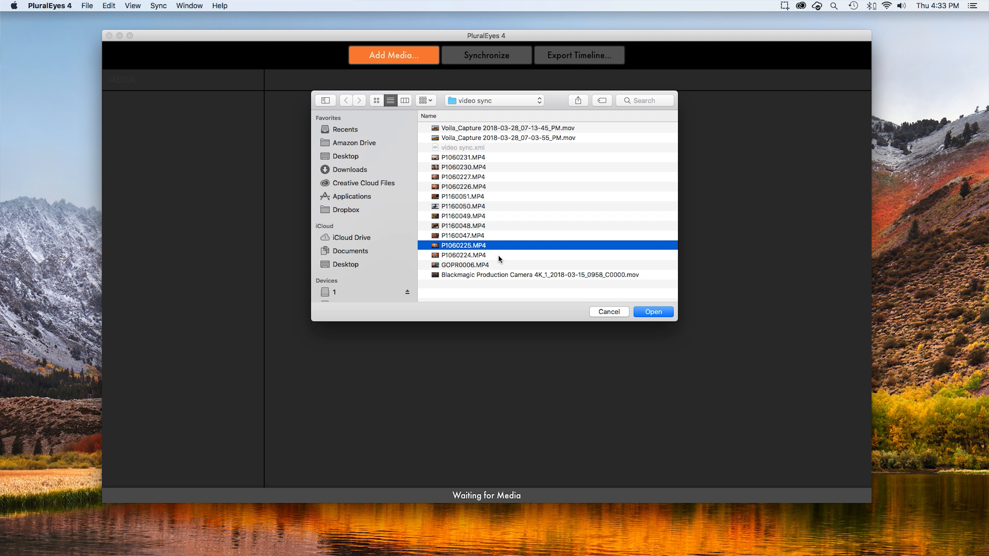
{"action": "left_click", "coordinate": [653, 311]}
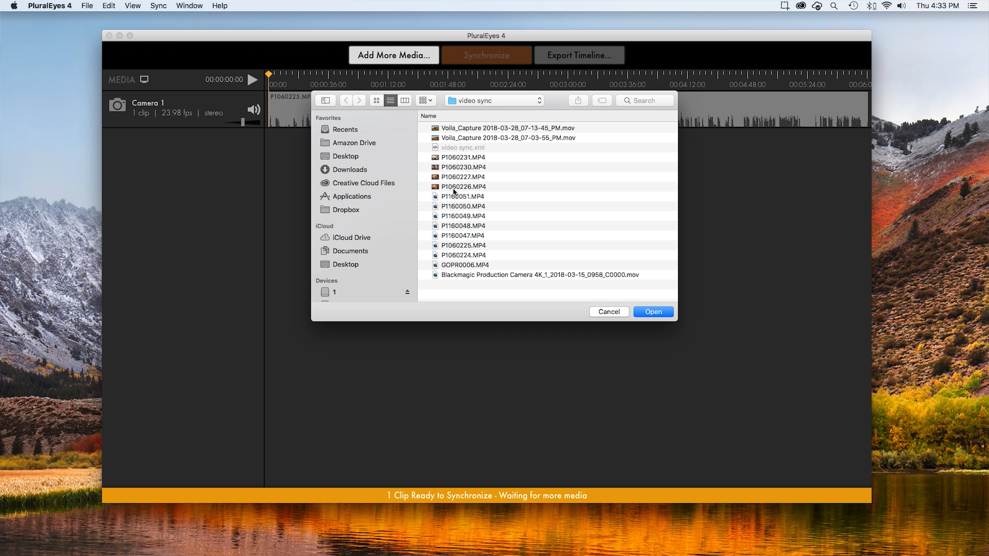
{"action": "left_click", "coordinate": [463, 197]}
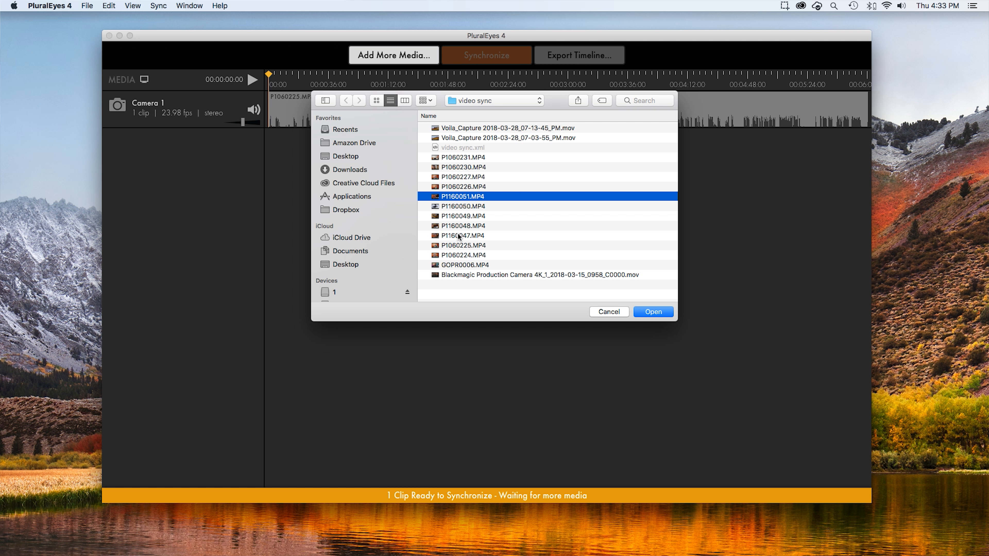
{"action": "left_click", "coordinate": [653, 311]}
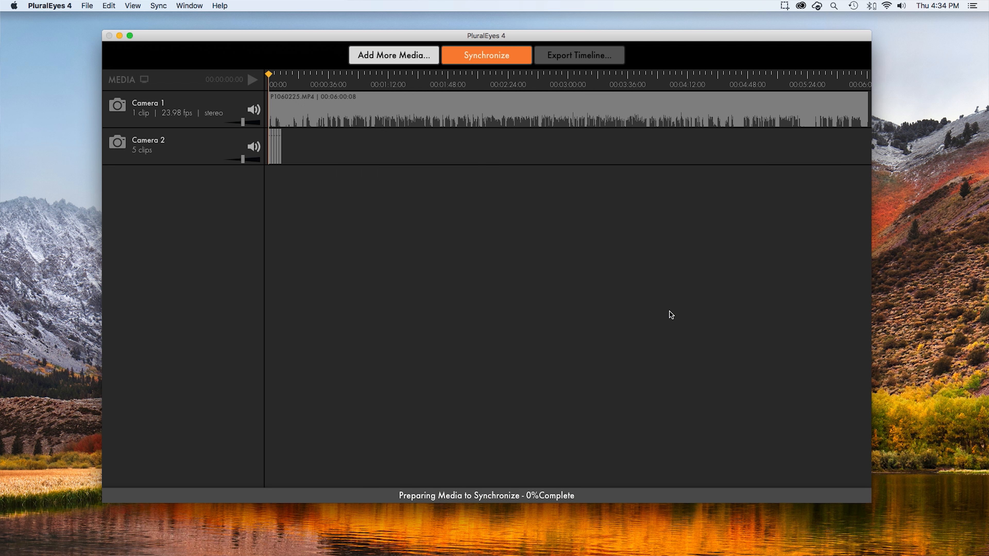
Add GOPR0006.MP4 and the Blackmagic clip as the third and fourth cameras.
{"action": "left_click", "coordinate": [393, 55]}
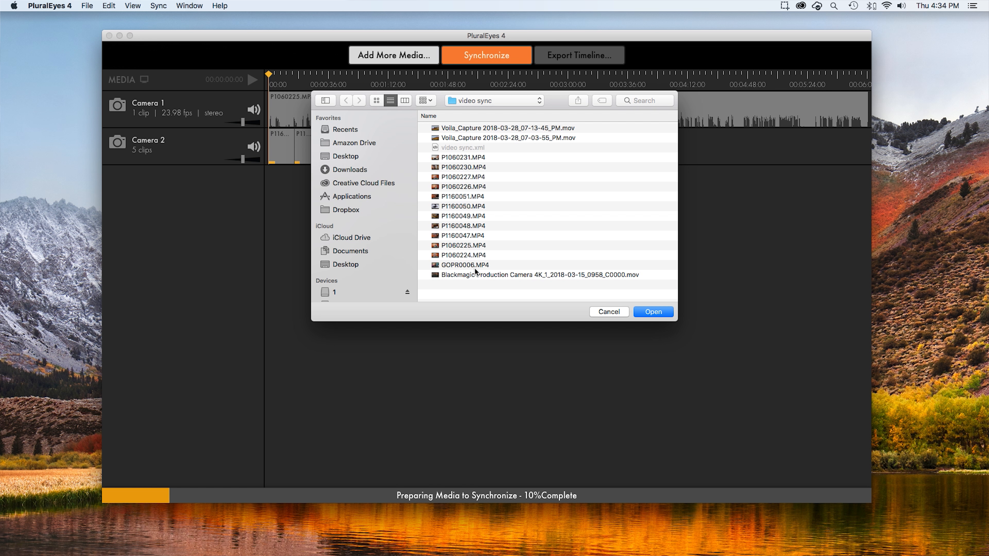
{"action": "left_click", "coordinate": [653, 311]}
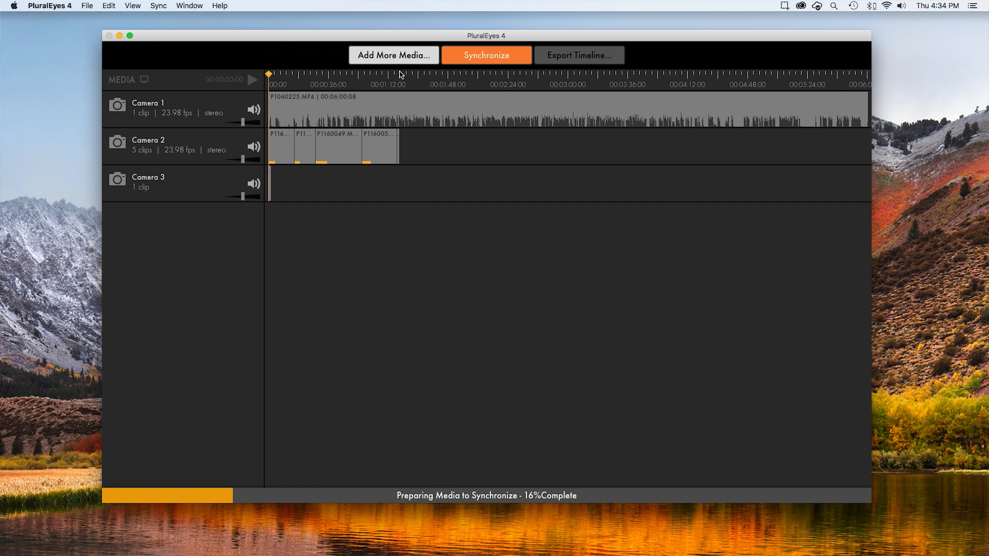
{"action": "left_click", "coordinate": [393, 55]}
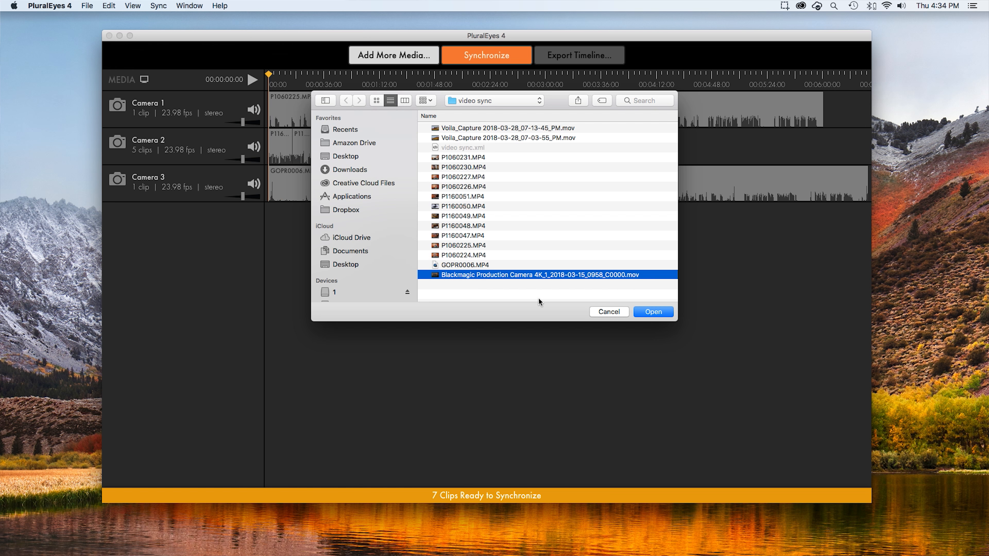
{"action": "left_click", "coordinate": [653, 311]}
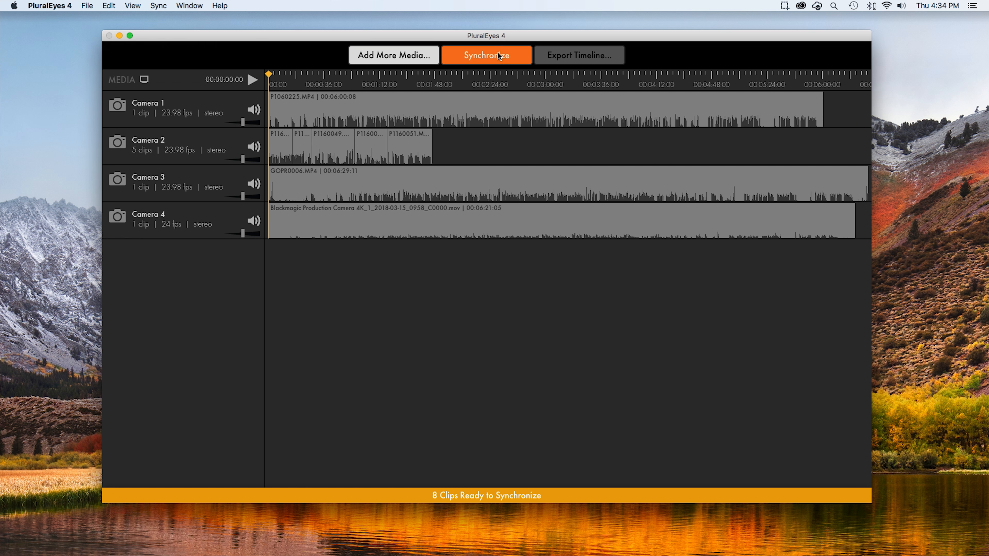
Synchronize all eight clips across the four cameras and bring up the timeline export settings.
{"action": "left_click", "coordinate": [485, 55]}
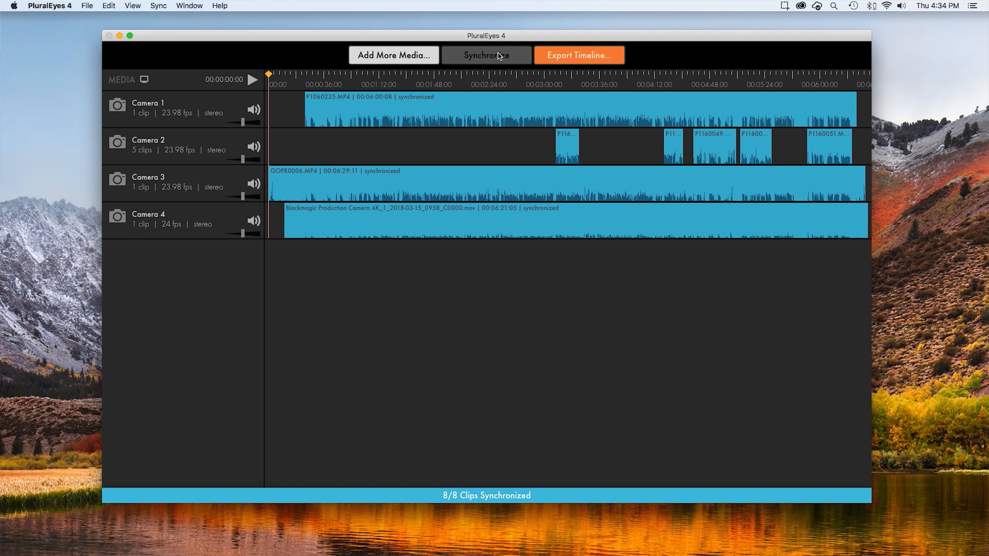
{"action": "mouse_move", "coordinate": [546, 306]}
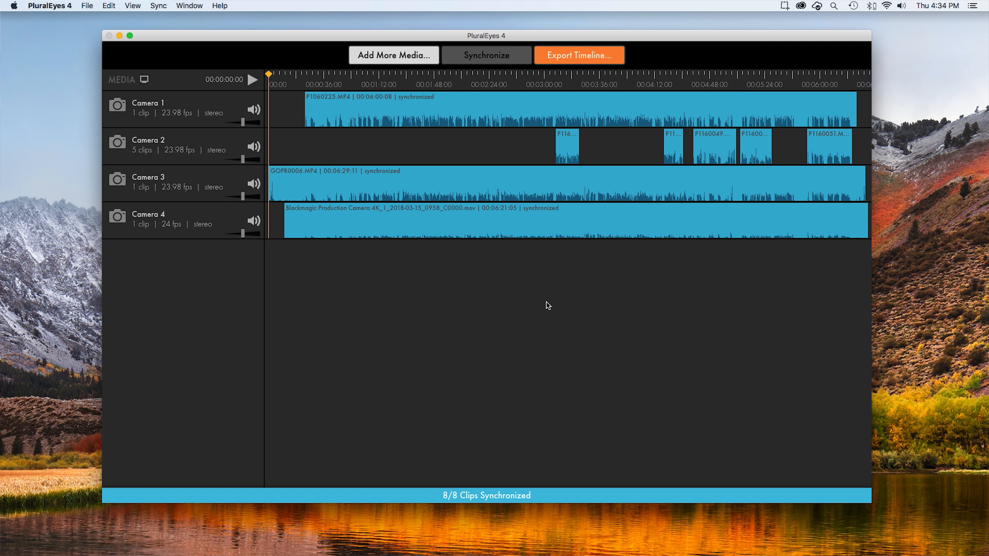
{"action": "mouse_move", "coordinate": [554, 302]}
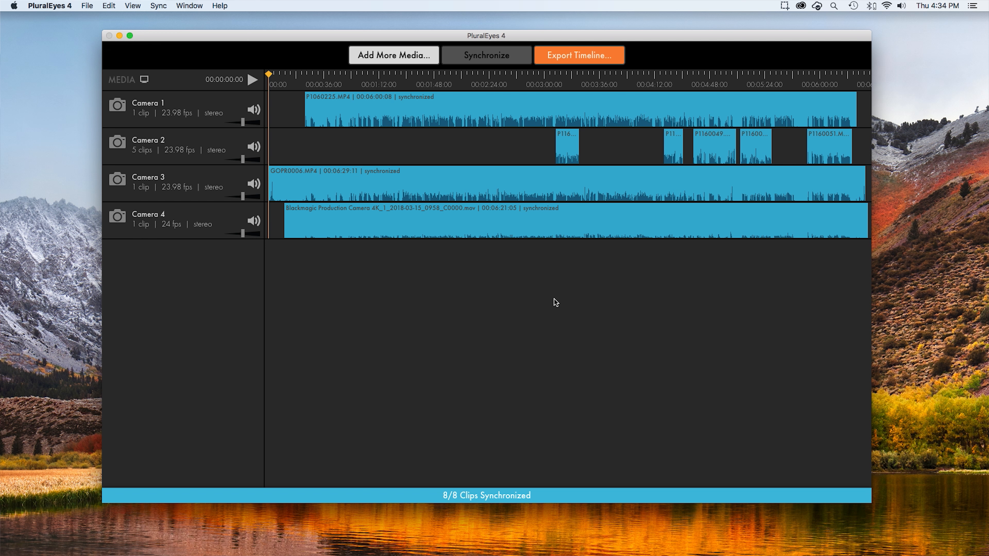
{"action": "left_click", "coordinate": [578, 55]}
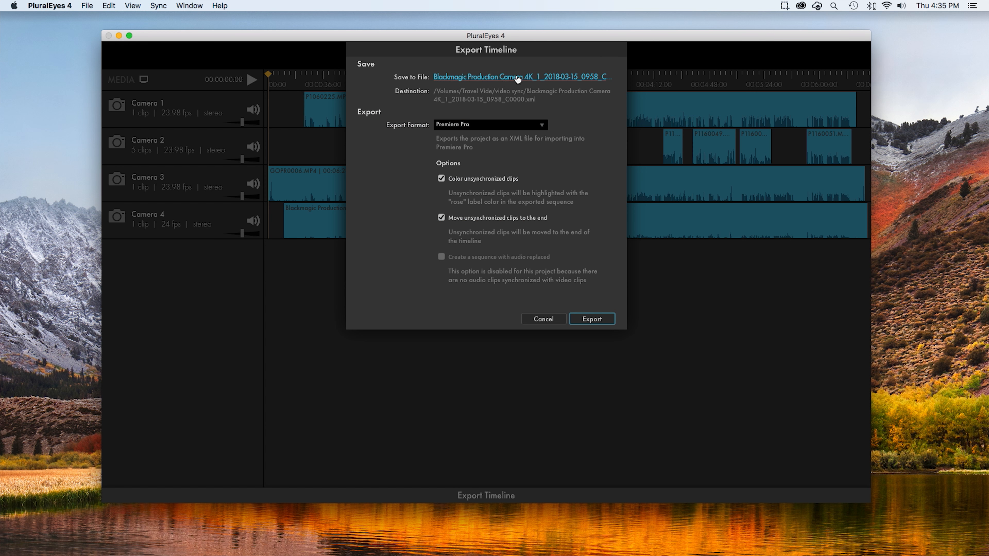
Name the export file 'video sync 2.xml' and save it in the video sync folder.
{"action": "left_click", "coordinate": [520, 76]}
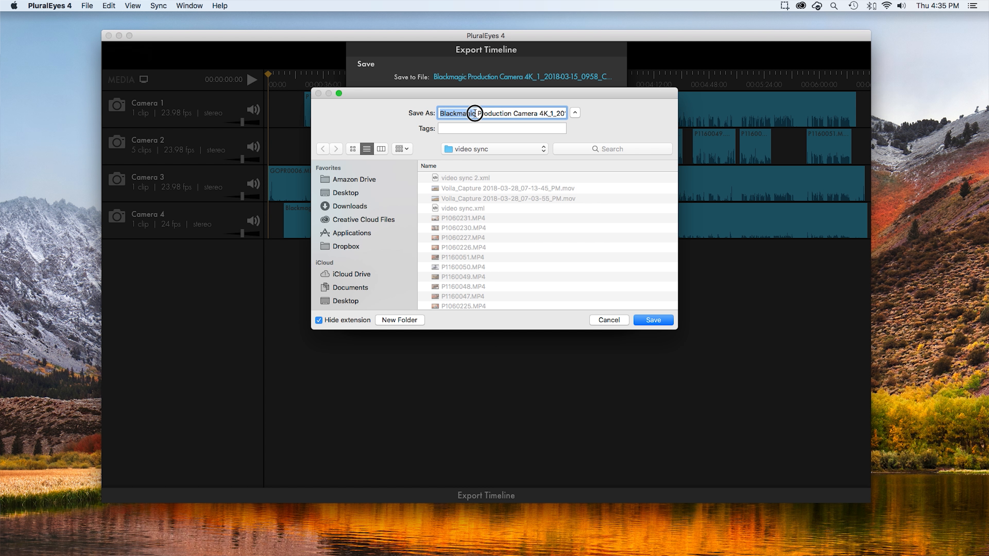
{"action": "type", "text": "video sync"}
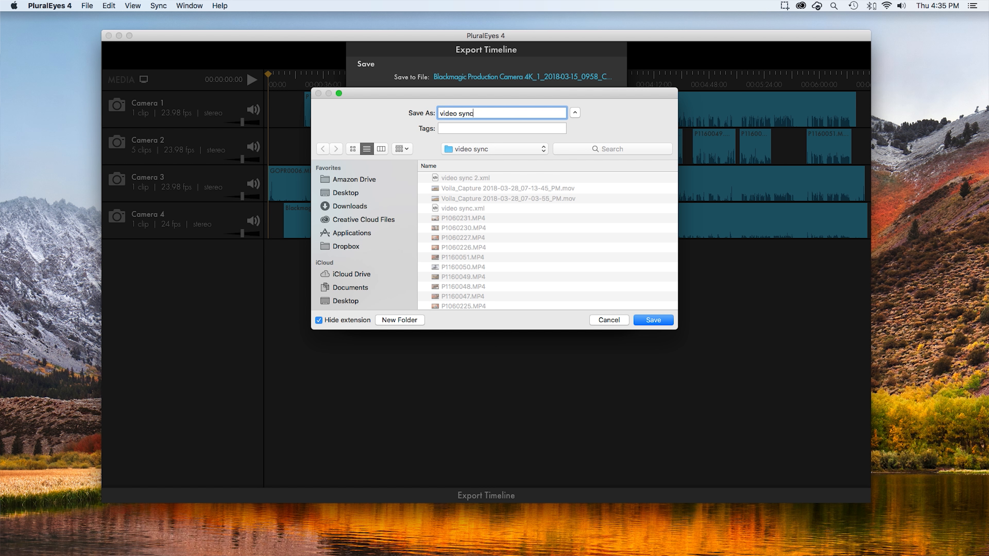
{"action": "left_click", "coordinate": [652, 320]}
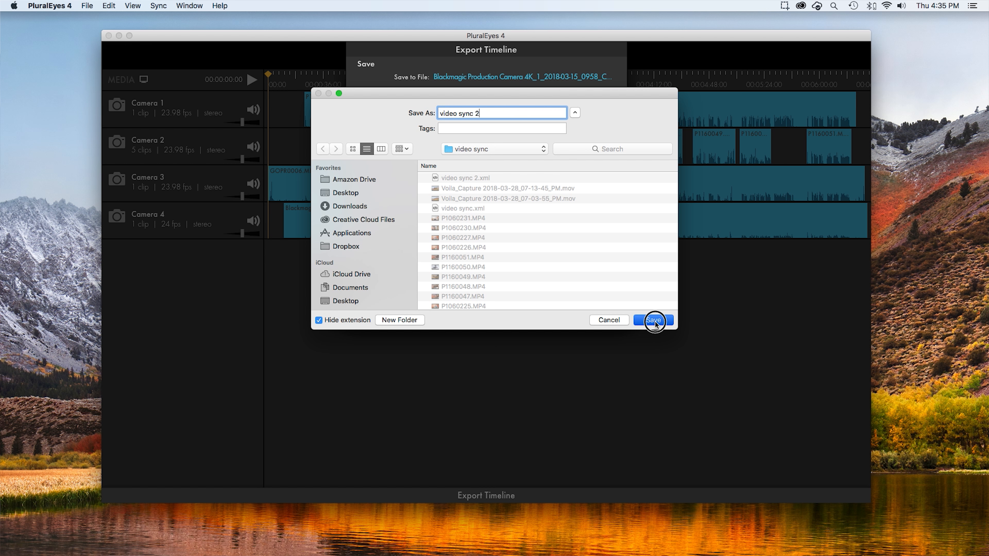
{"action": "left_click", "coordinate": [653, 320]}
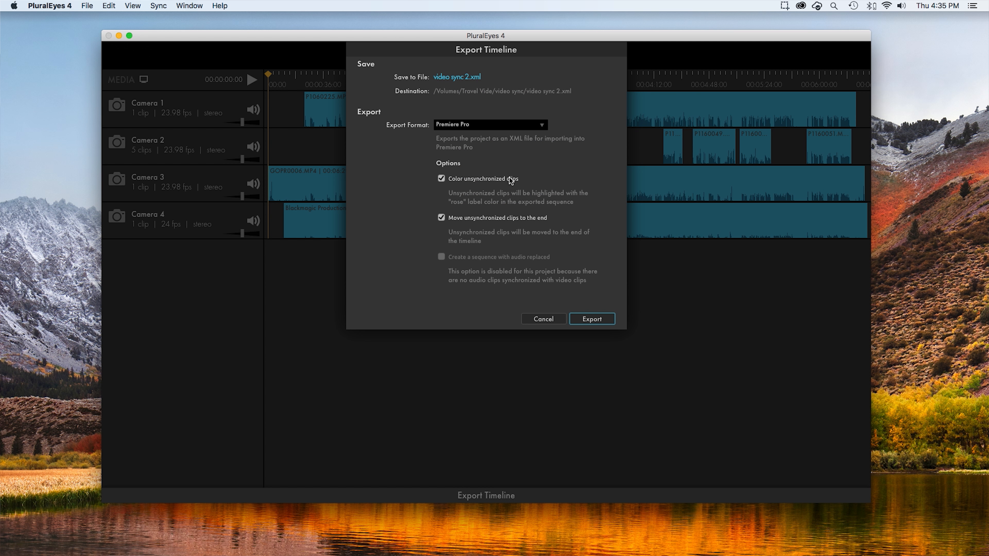
{"action": "mouse_move", "coordinate": [553, 188]}
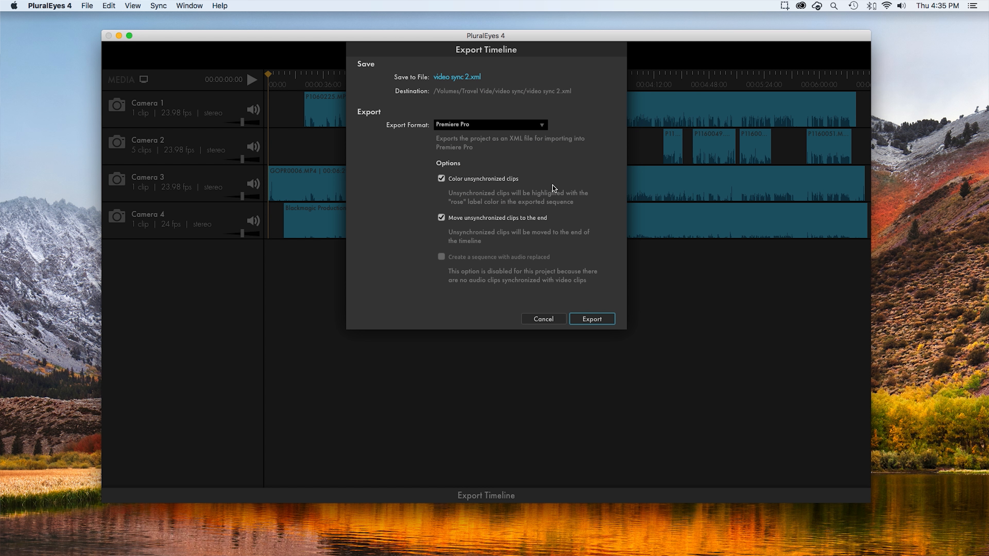
{"action": "mouse_move", "coordinate": [463, 196]}
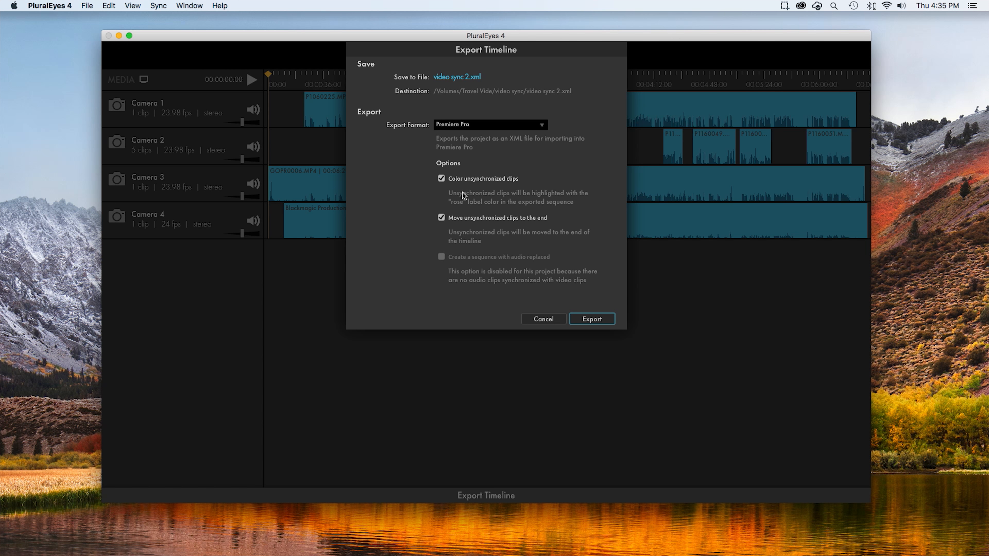
{"action": "mouse_move", "coordinate": [441, 239]}
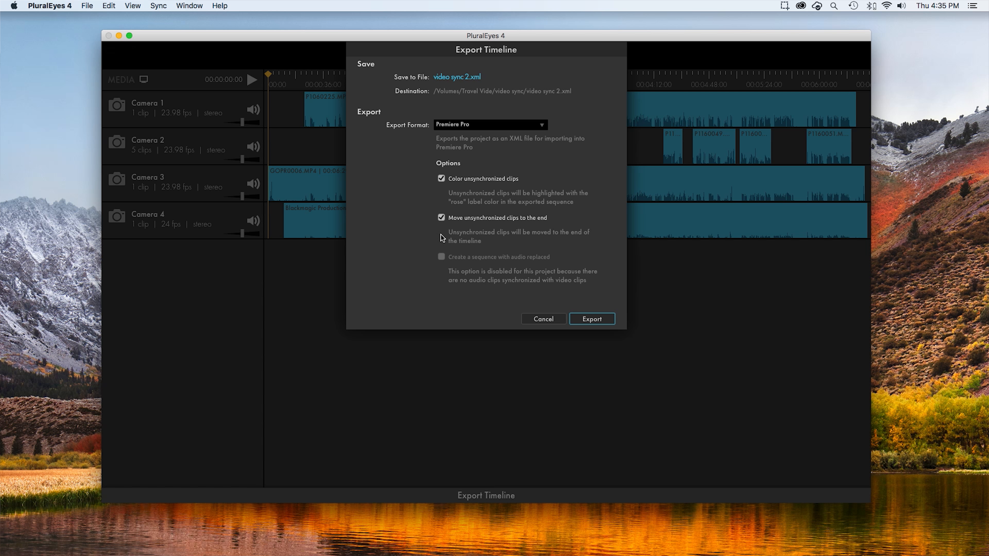
{"action": "mouse_move", "coordinate": [498, 233]}
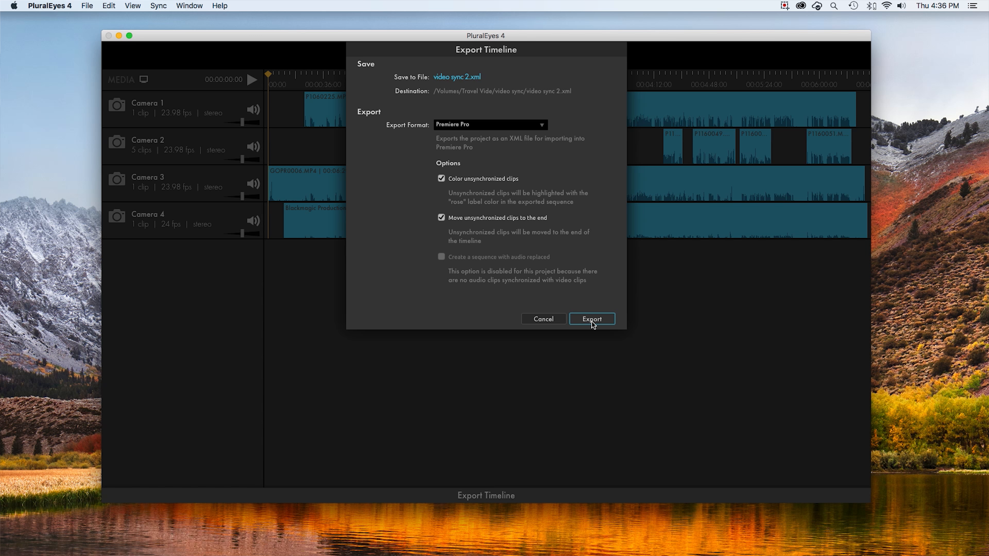
Export the synced timeline as XML and switch to Premiere Pro from the Dock.
{"action": "left_click", "coordinate": [590, 319]}
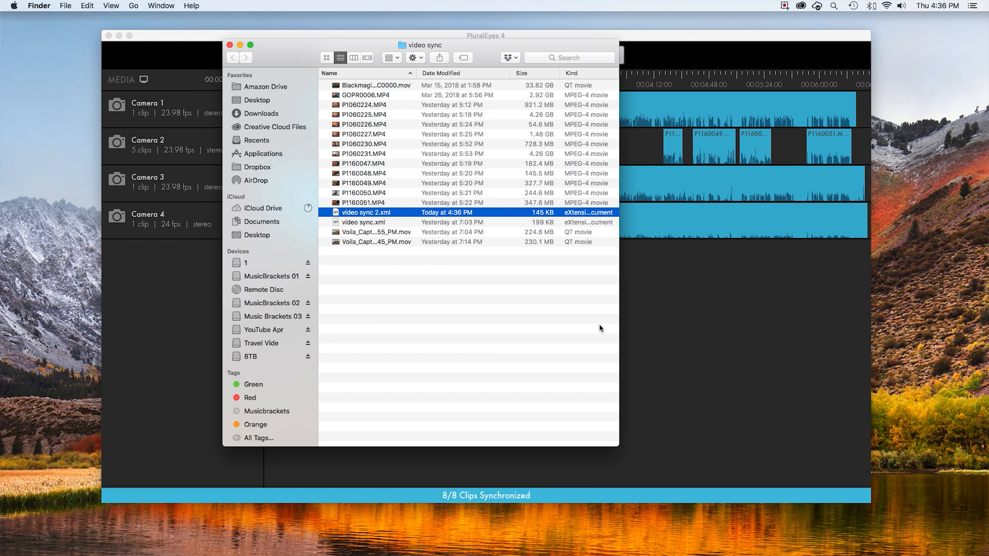
{"action": "mouse_move", "coordinate": [306, 134]}
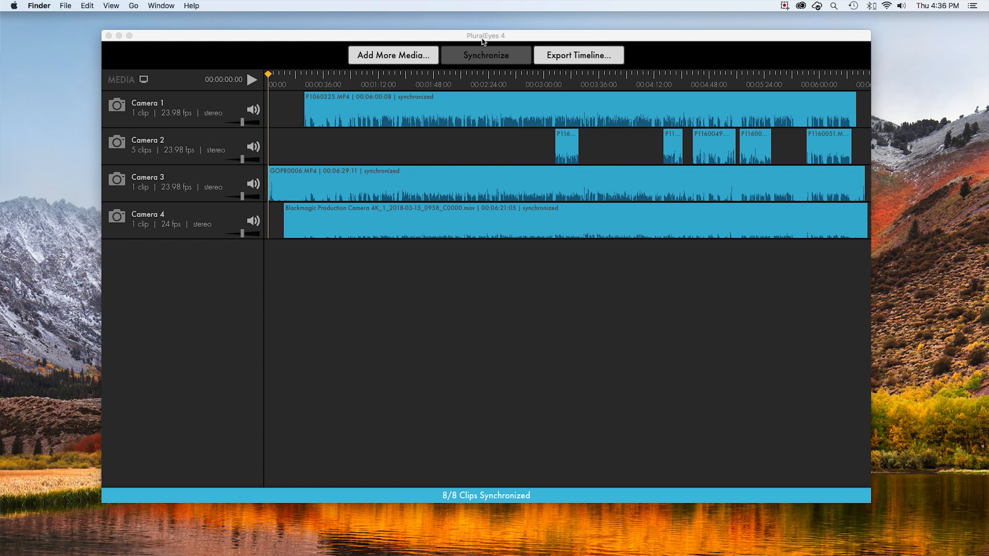
{"action": "left_click", "coordinate": [767, 534]}
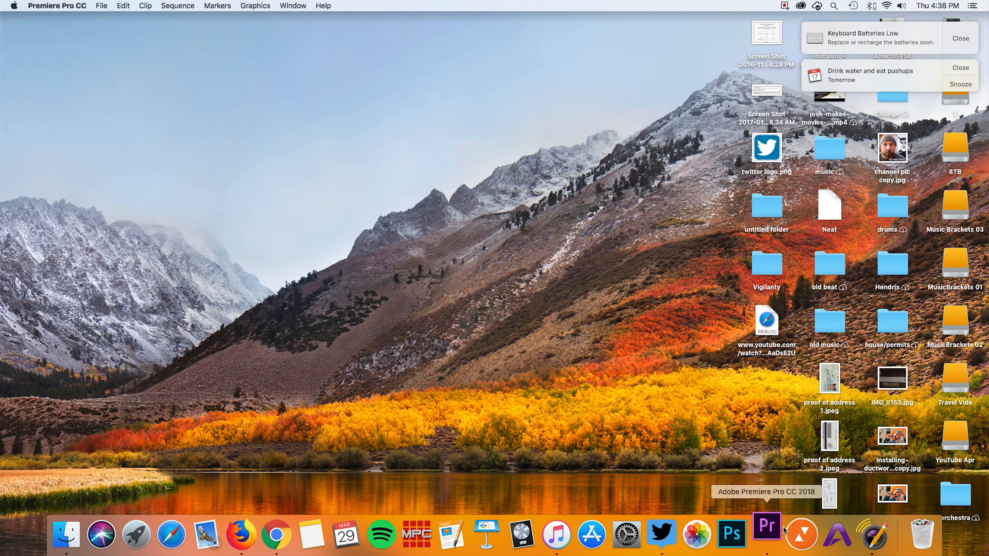
Open video sync 2.xml from the video sync folder as a Premiere Pro project.
{"action": "left_click", "coordinate": [766, 534]}
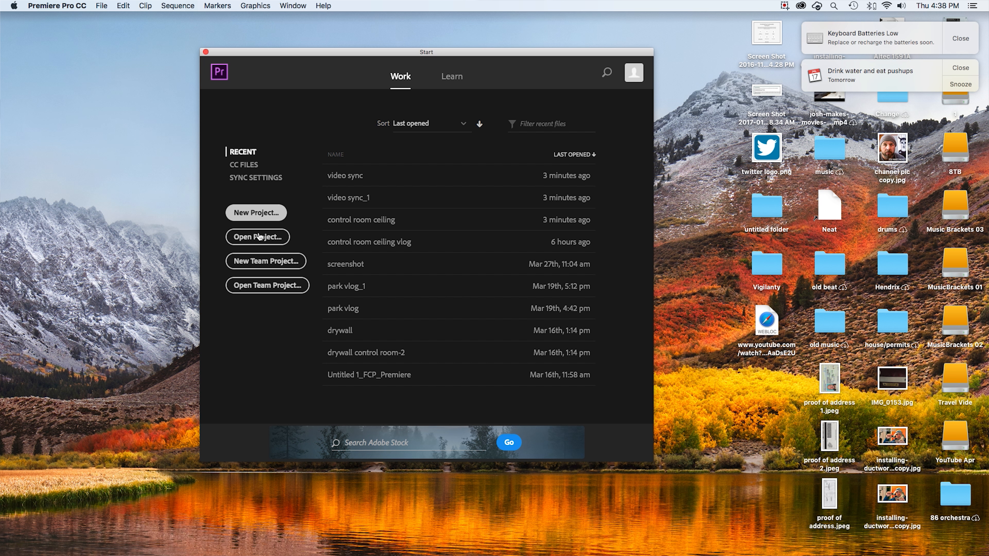
{"action": "left_click", "coordinate": [257, 237]}
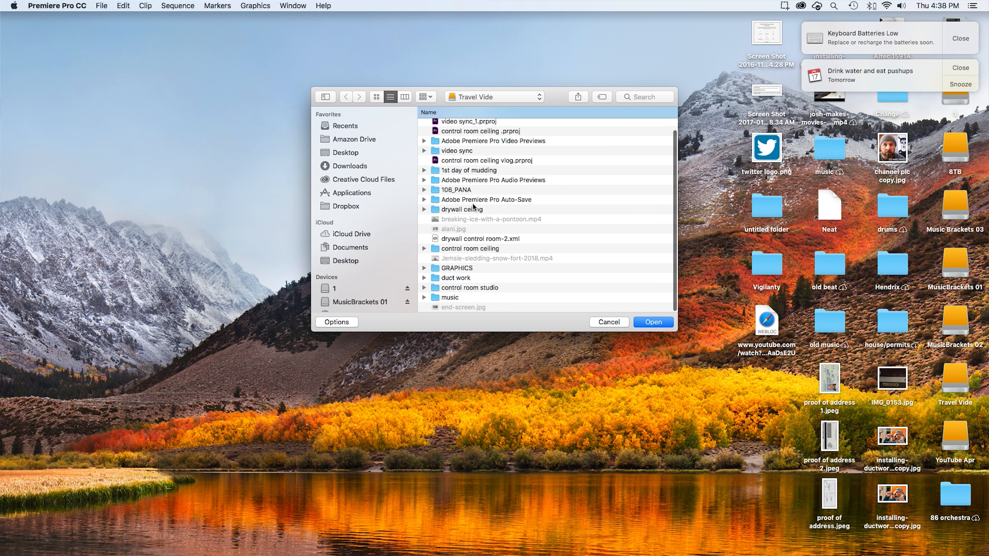
{"action": "left_click", "coordinate": [425, 151]}
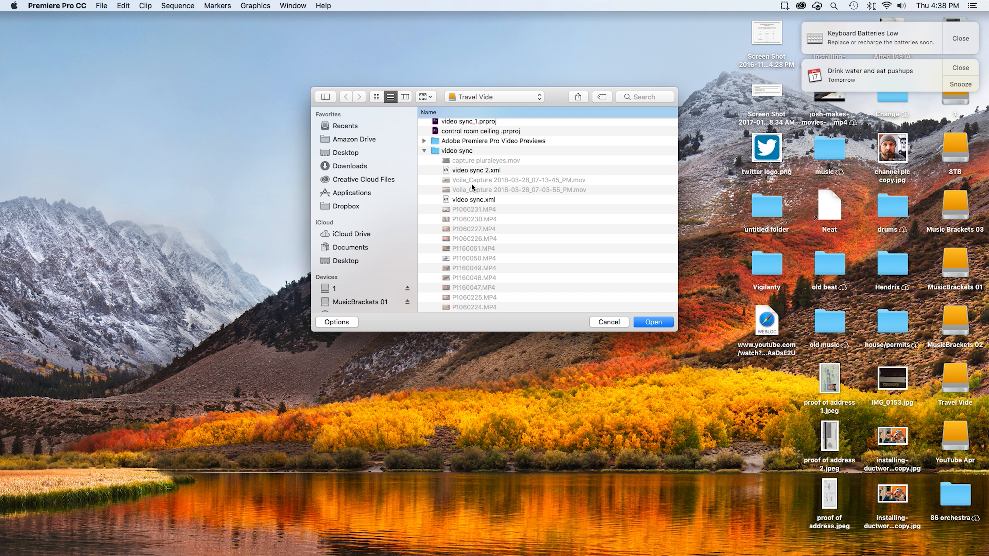
{"action": "mouse_move", "coordinate": [470, 172]}
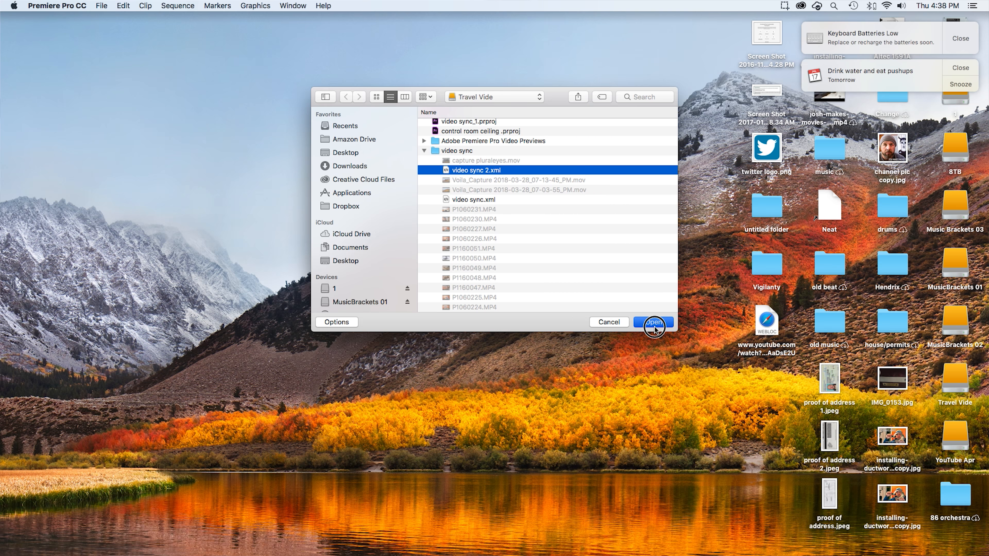
{"action": "left_click", "coordinate": [653, 323]}
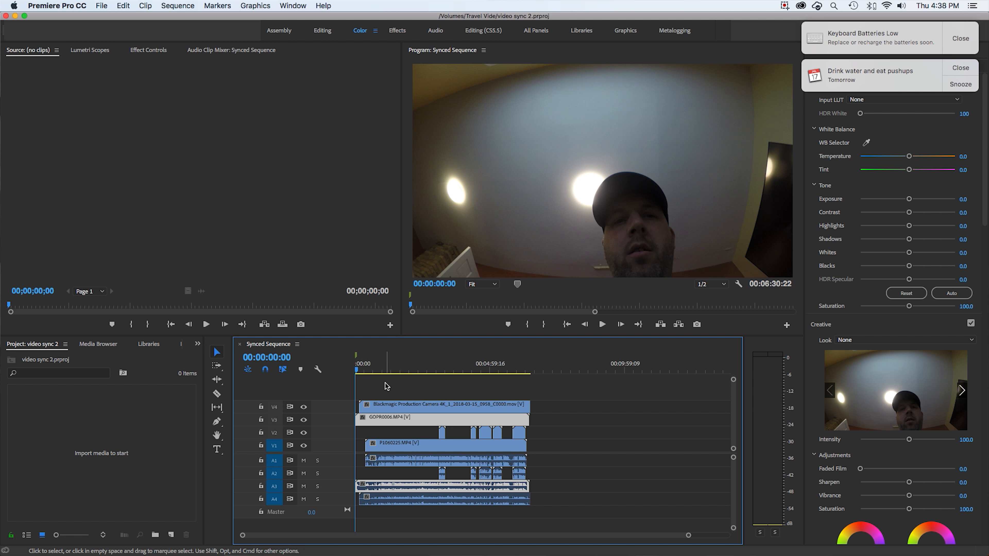
{"action": "mouse_move", "coordinate": [380, 414]}
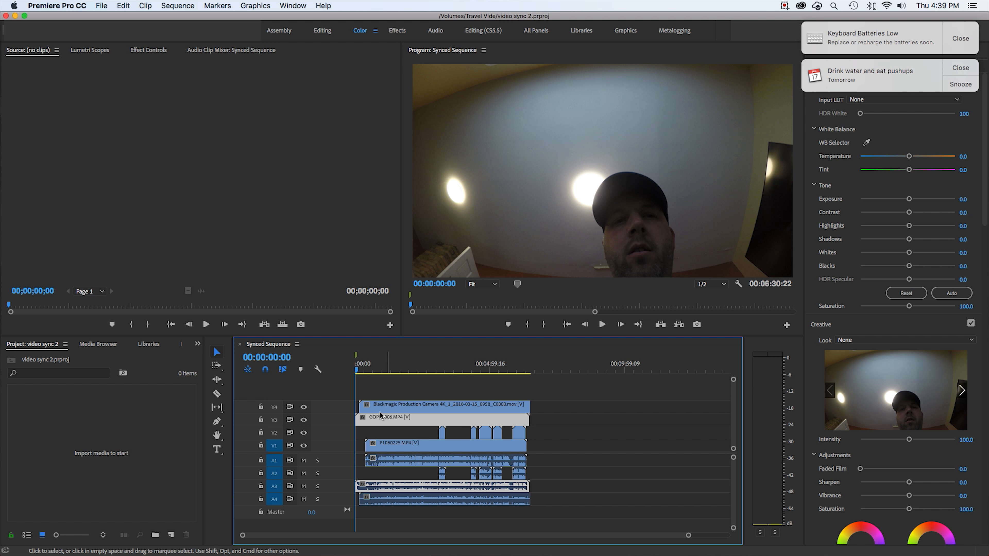
Move the Synced Sequence playhead to about 54 seconds to preview another camera angle.
{"action": "left_click", "coordinate": [380, 363]}
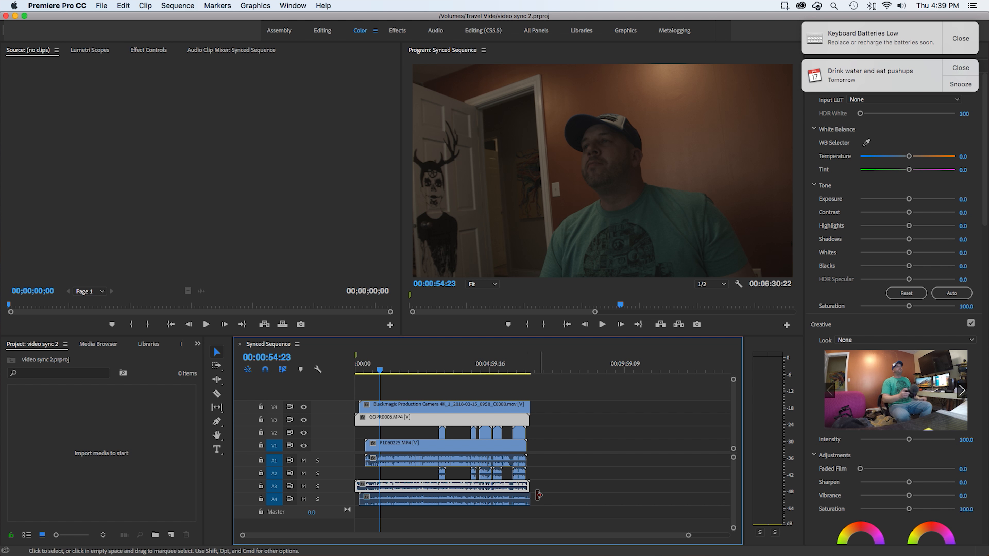
{"action": "mouse_move", "coordinate": [160, 495]}
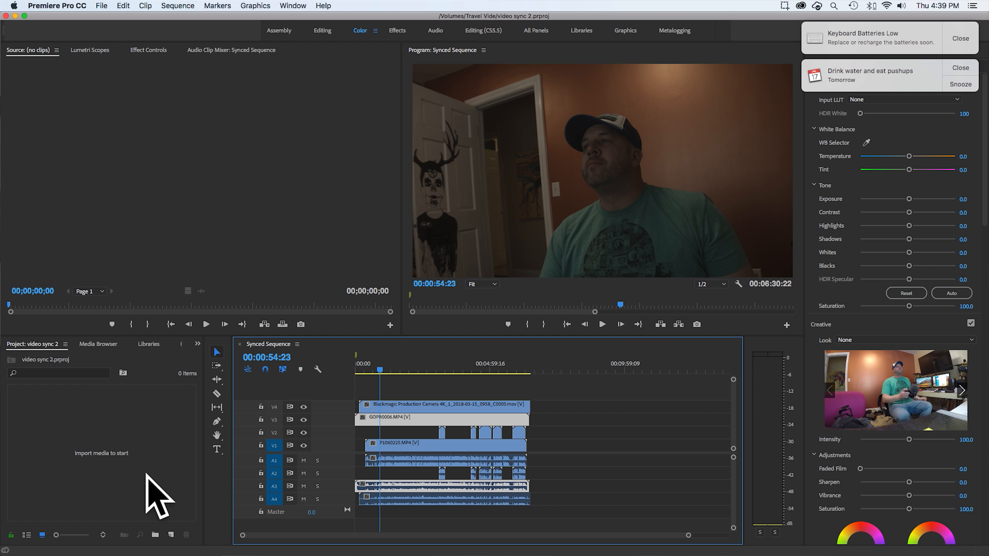
{"action": "mouse_move", "coordinate": [239, 474]}
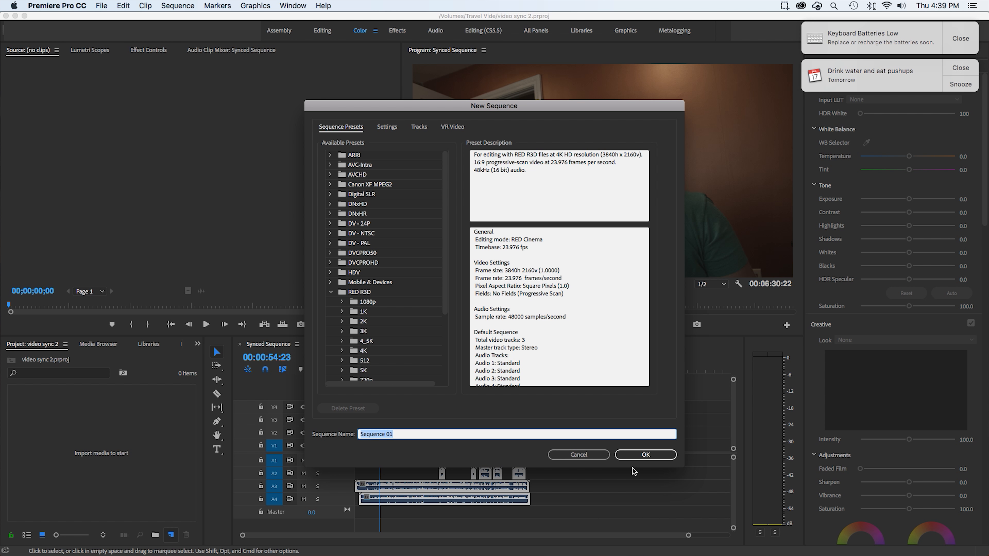
Create Sequence 01 with the RED R3D preset settings.
{"action": "left_click", "coordinate": [644, 455]}
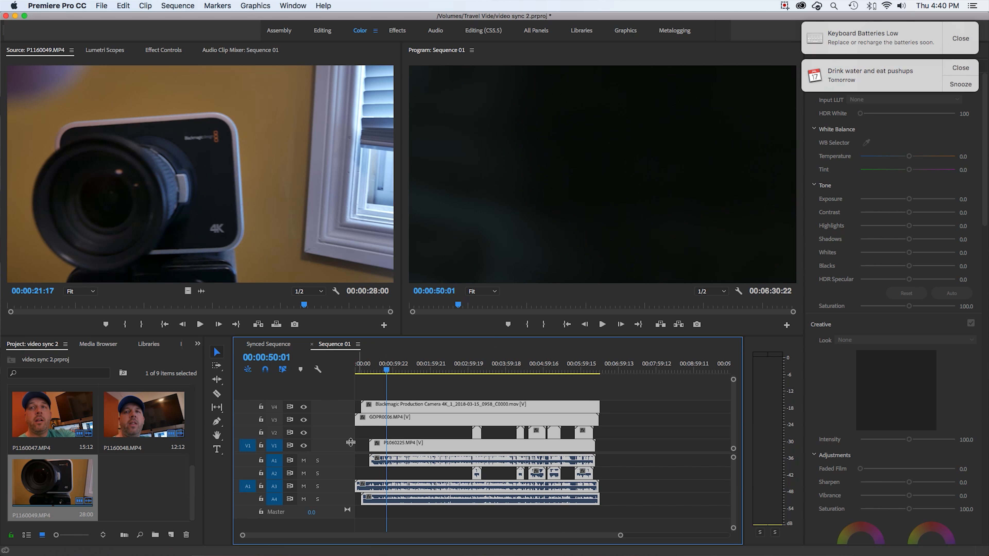
Trim the Sequence 01 clips to a common end, shortening the sequence to about 5:40.
{"action": "left_click", "coordinate": [217, 393]}
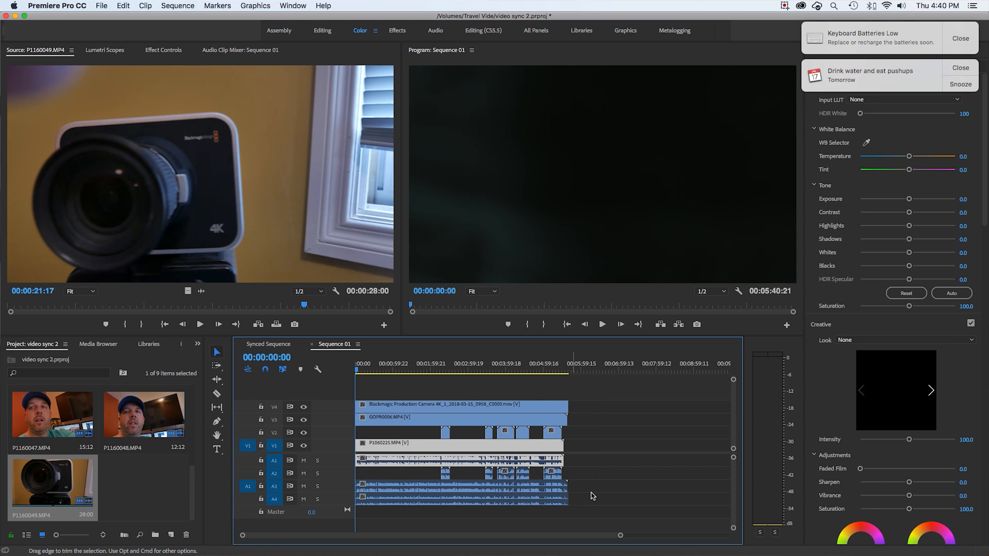
{"action": "left_click", "coordinate": [439, 369]}
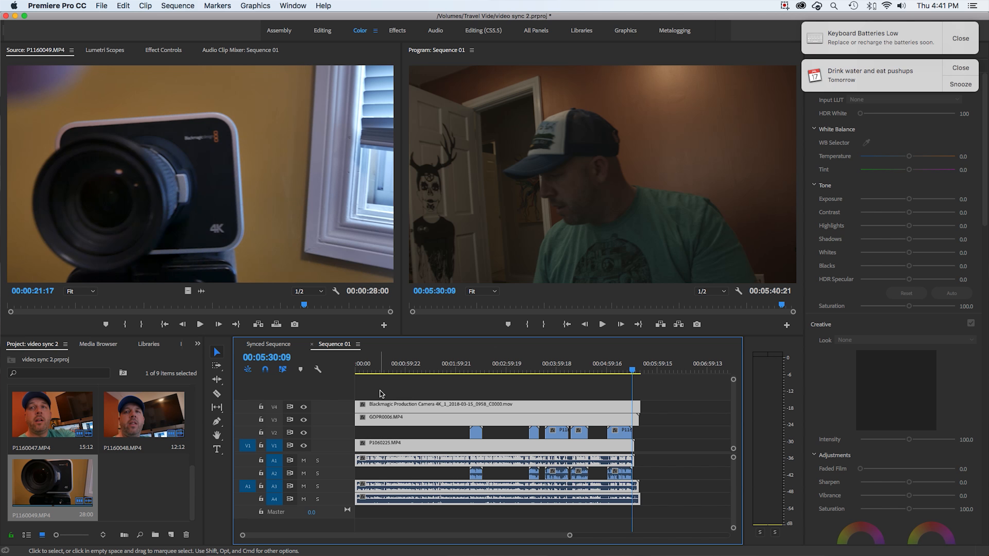
{"action": "left_click", "coordinate": [601, 324]}
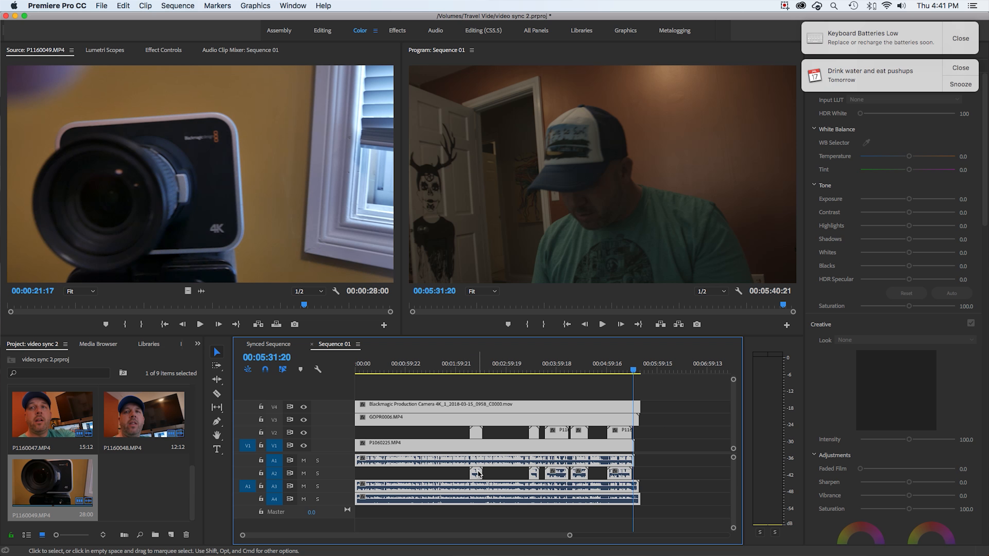
{"action": "left_click_drag", "start_coordinate": [634, 353], "coordinate": [483, 352]}
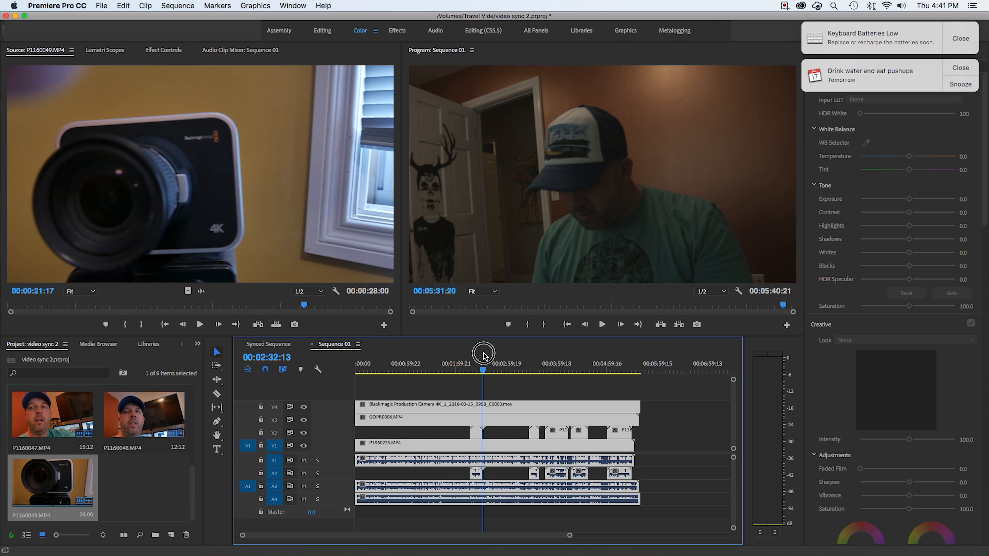
{"action": "left_click", "coordinate": [513, 369]}
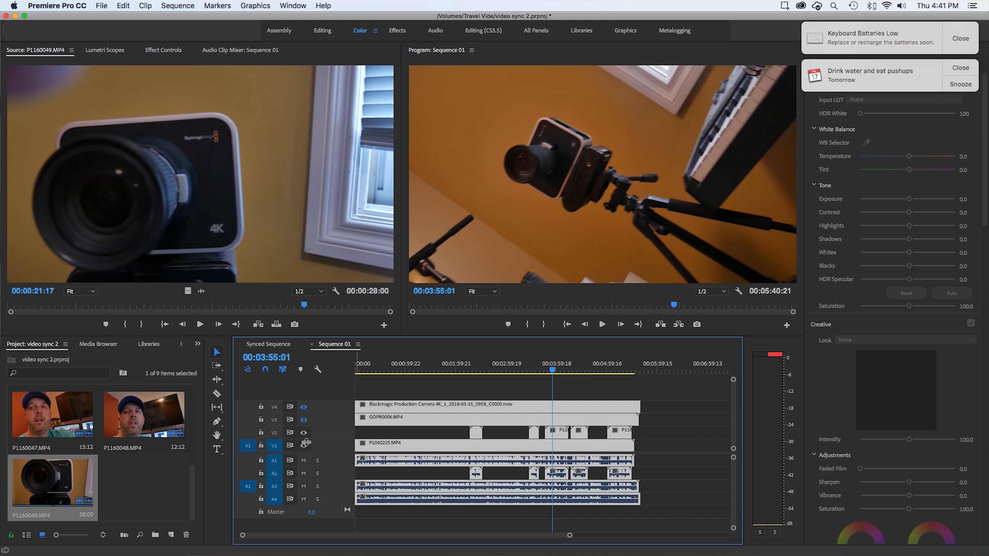
{"action": "mouse_move", "coordinate": [304, 434]}
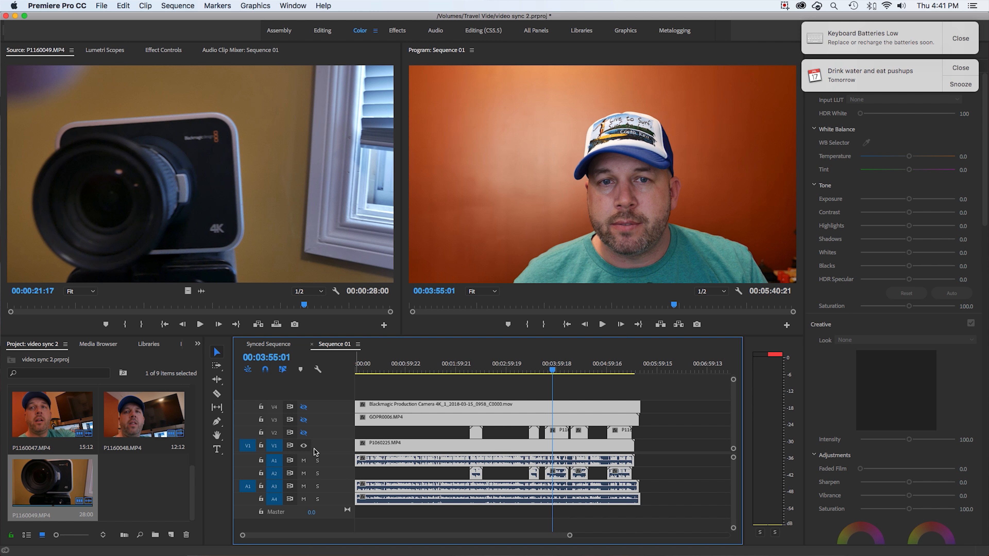
{"action": "left_click", "coordinate": [303, 446]}
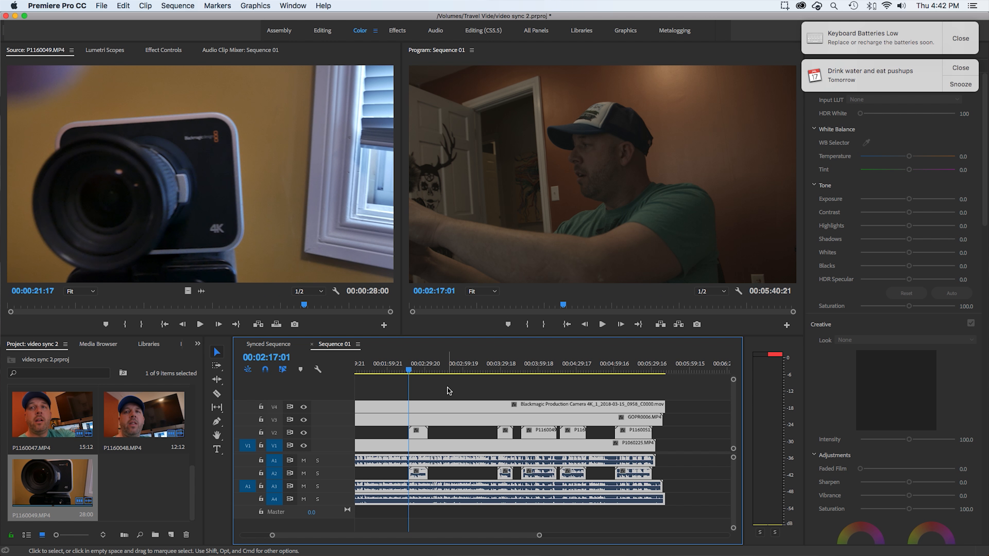
{"action": "mouse_move", "coordinate": [508, 422]}
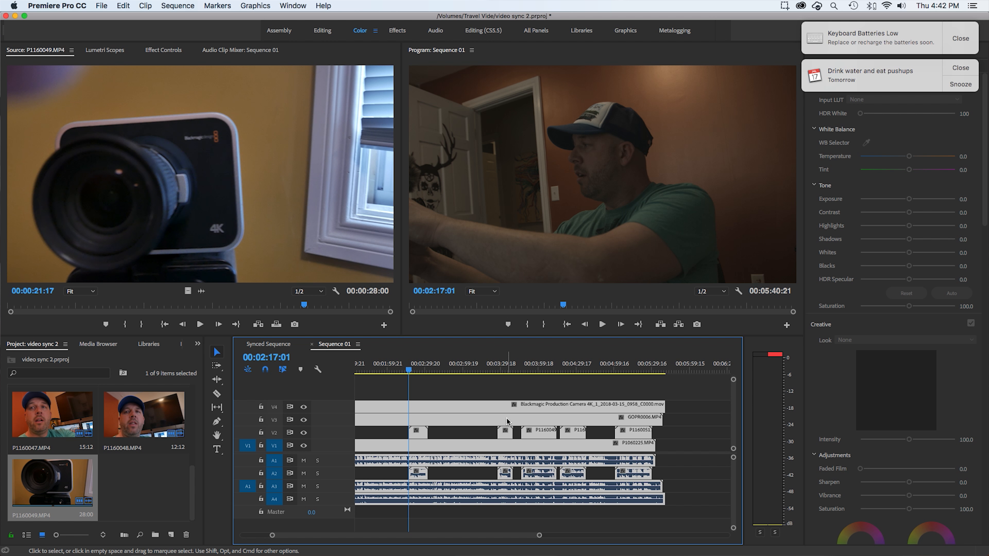